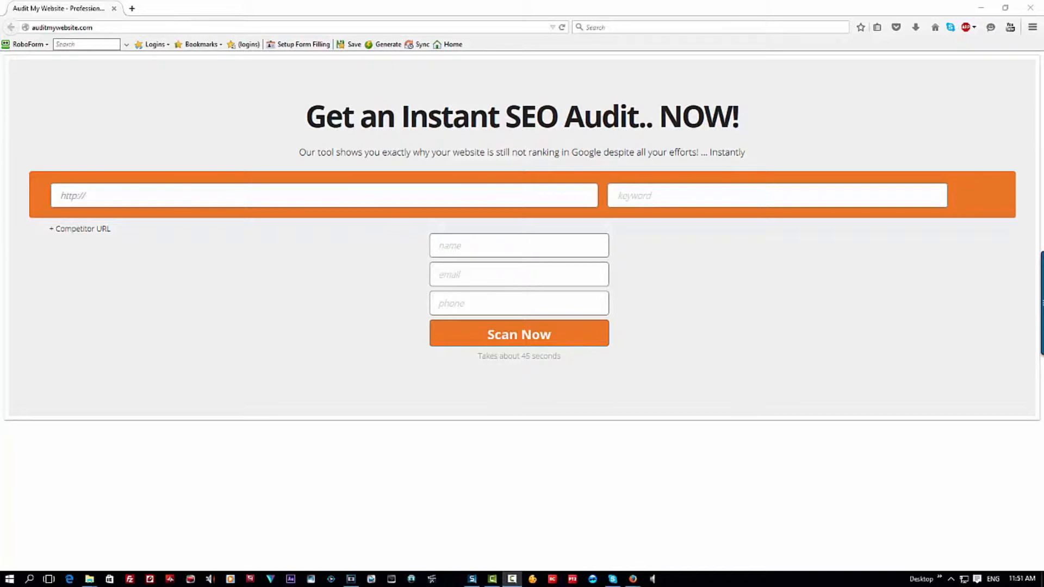
pyautogui.moveTo(420, 262)
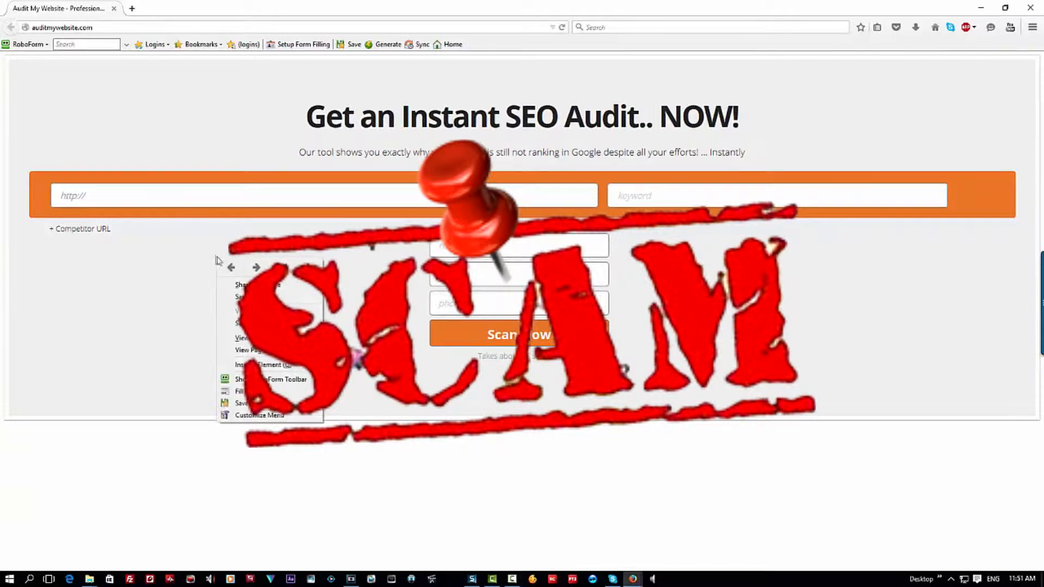
pyautogui.moveTo(246, 343)
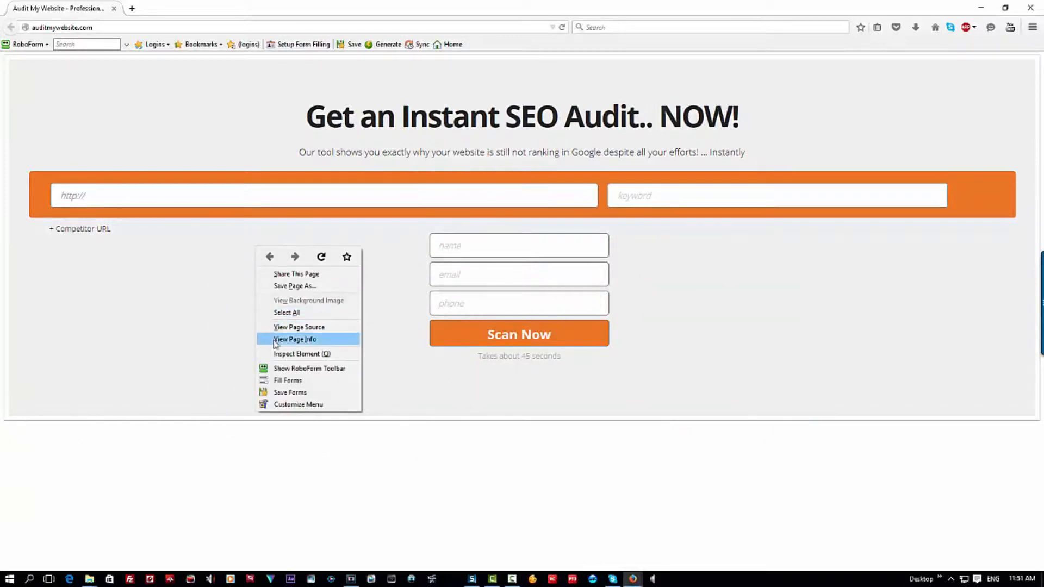
# - In a new tab, open the Gmail email 'Problems with marketingvideodly.com !', then return to the audit form
pyautogui.click(299, 327)
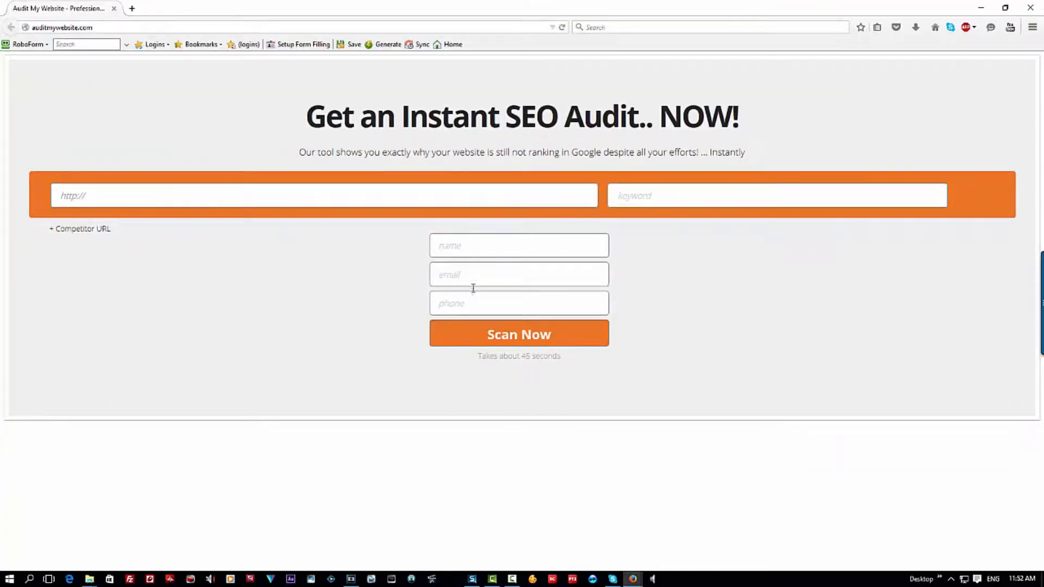
pyautogui.moveTo(367, 286)
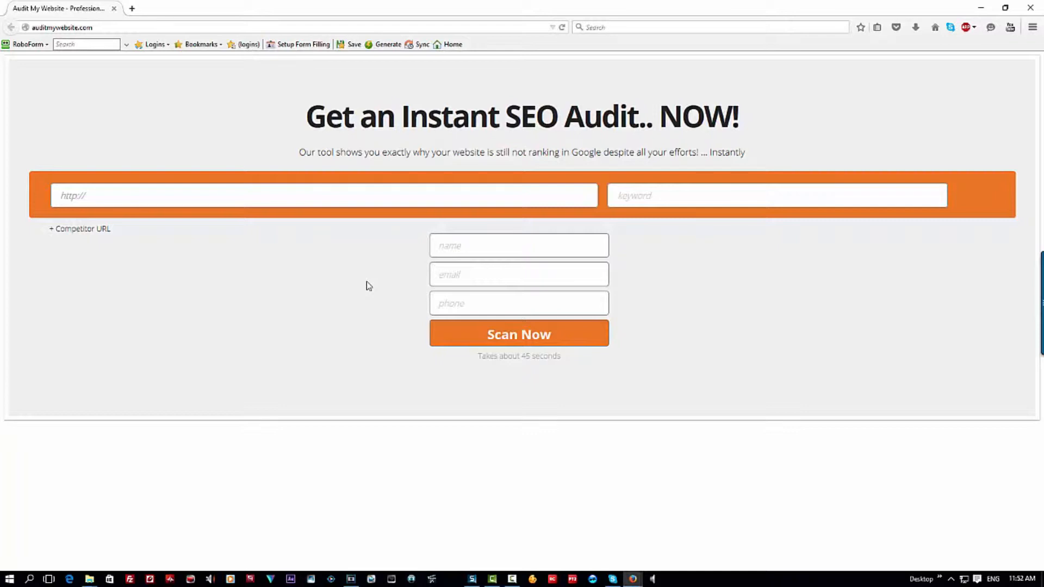
pyautogui.moveTo(389, 261)
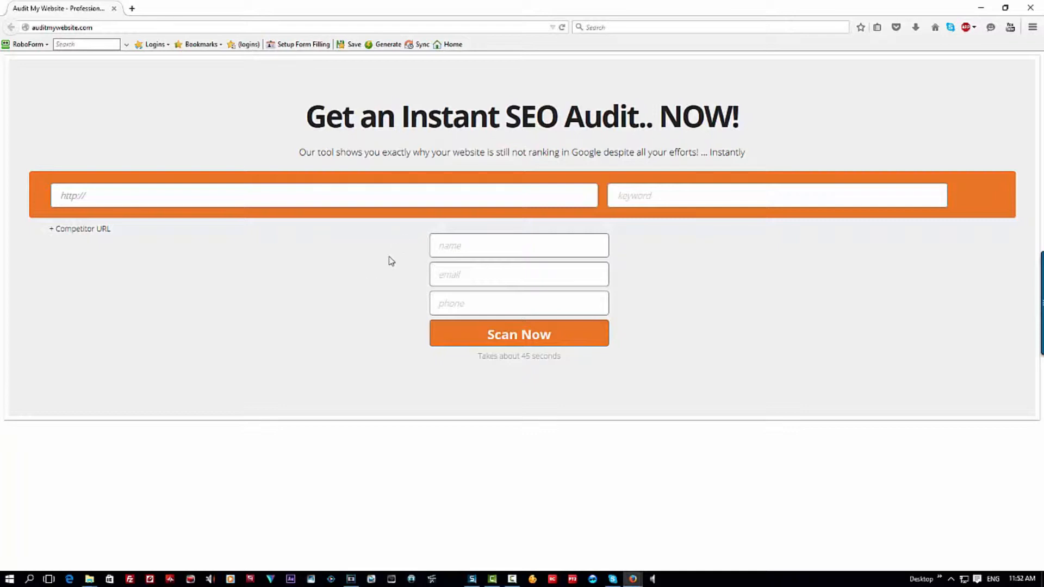
pyautogui.moveTo(353, 251)
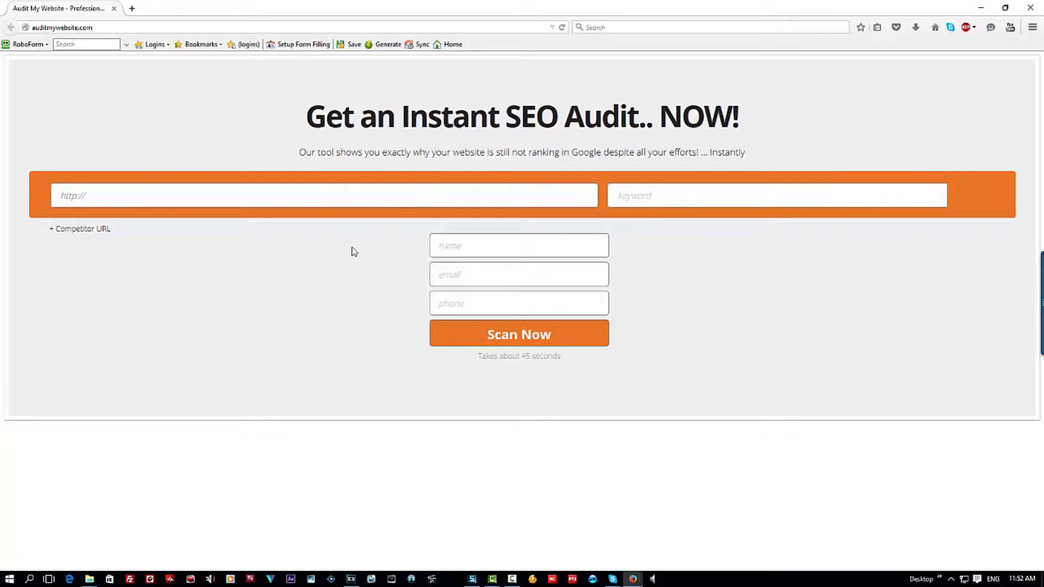
pyautogui.moveTo(389, 241)
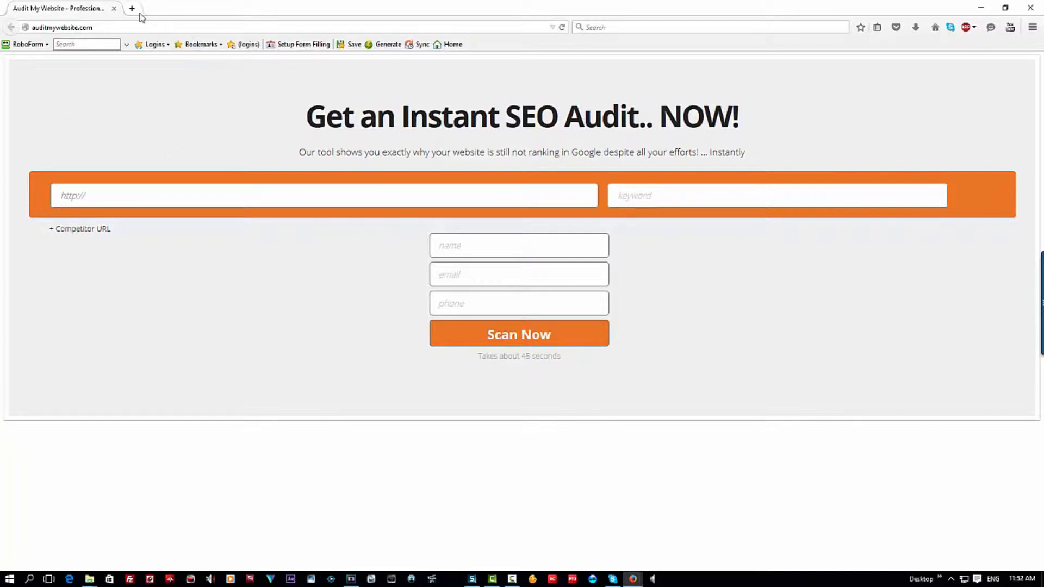
pyautogui.click(141, 9)
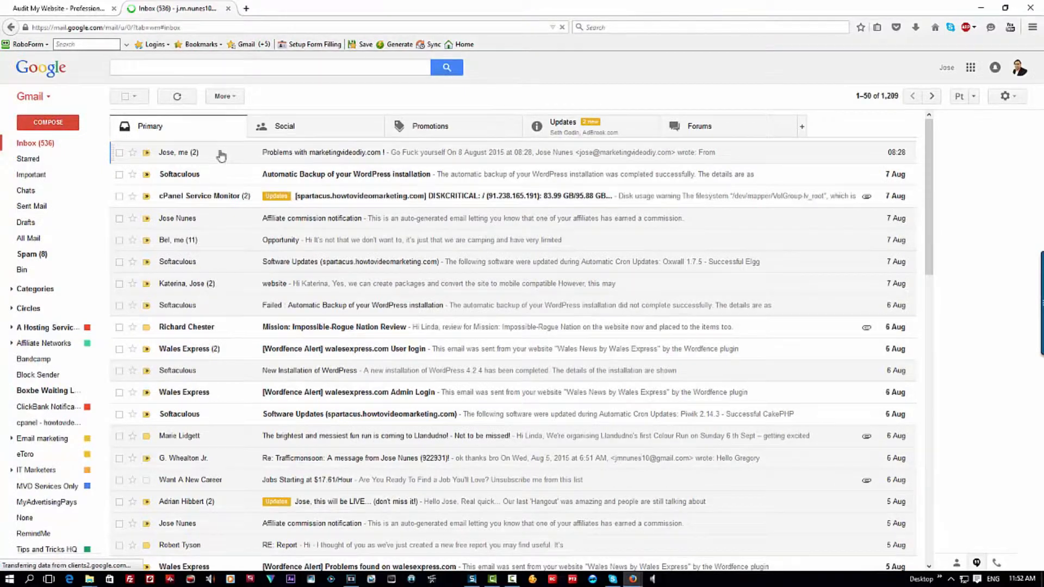
pyautogui.click(335, 153)
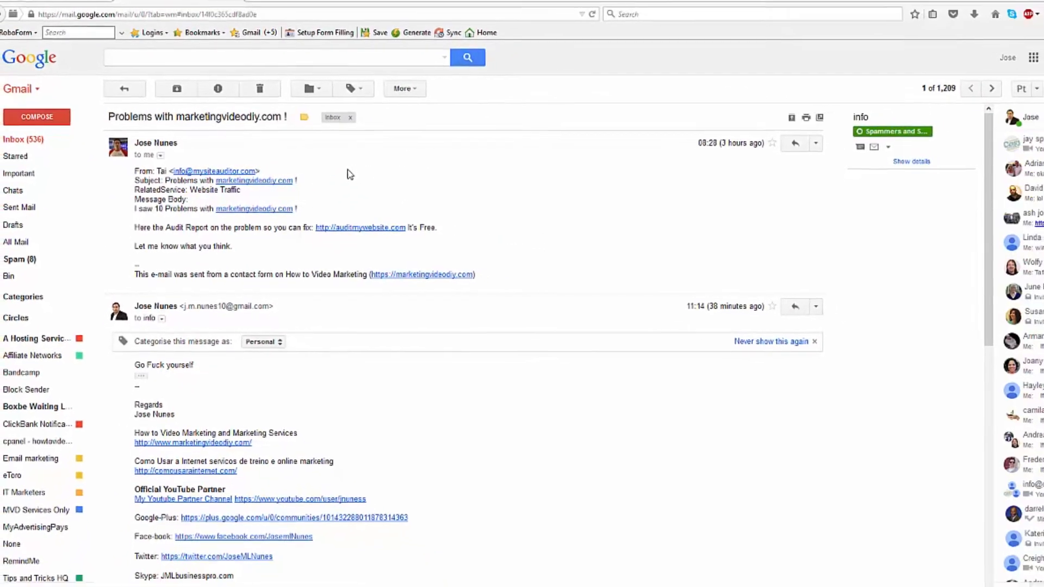
pyautogui.click(347, 225)
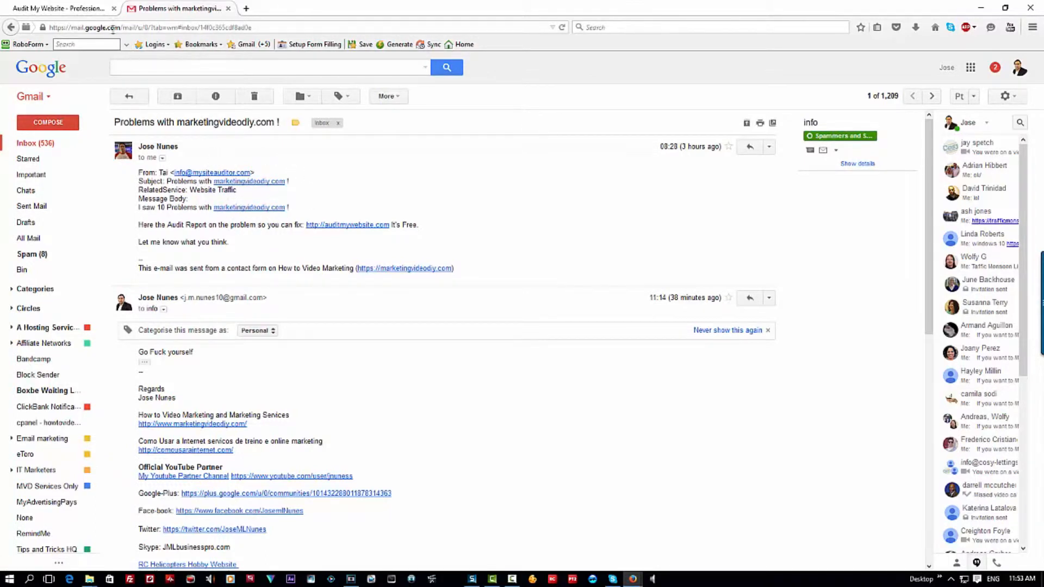
pyautogui.click(51, 9)
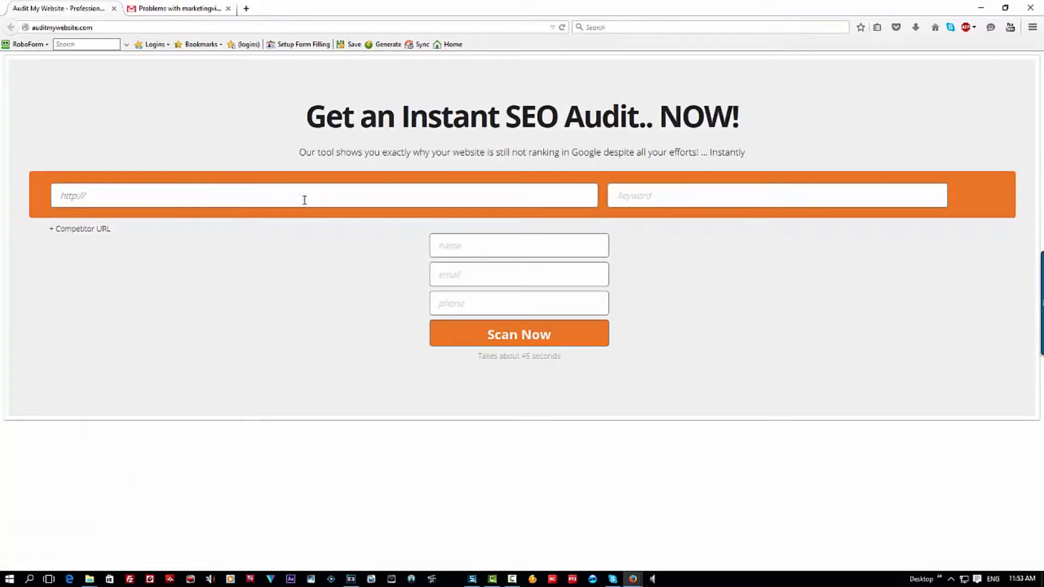
pyautogui.click(46, 28)
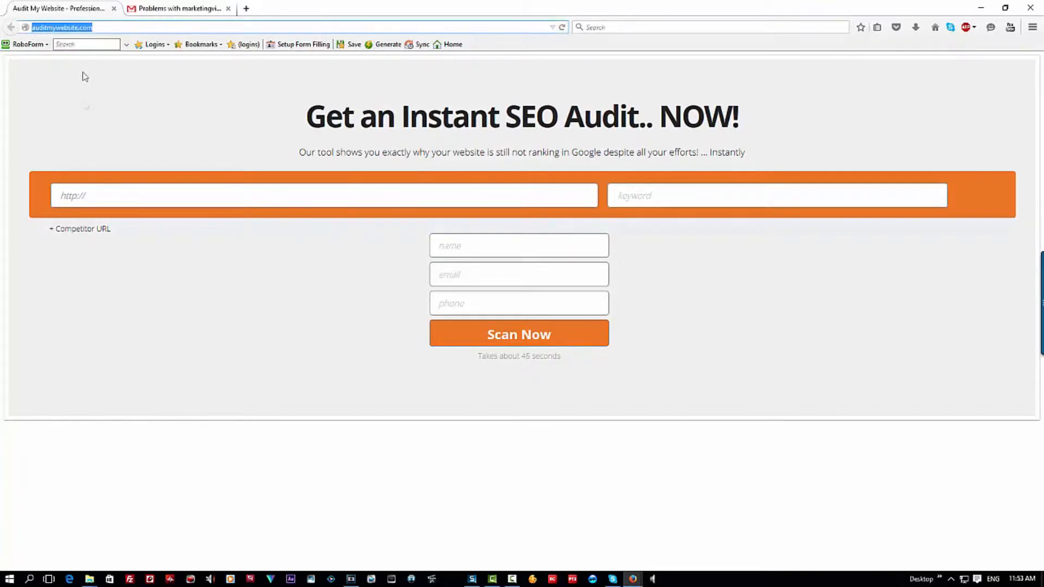
pyautogui.rightClick(72, 196)
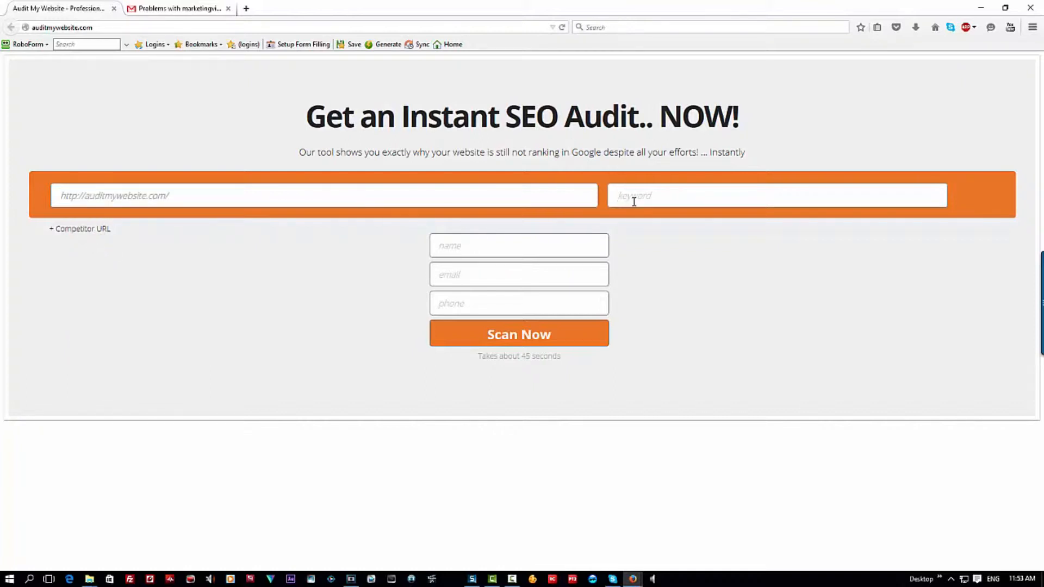
pyautogui.write('seo')
pyautogui.write('pg')
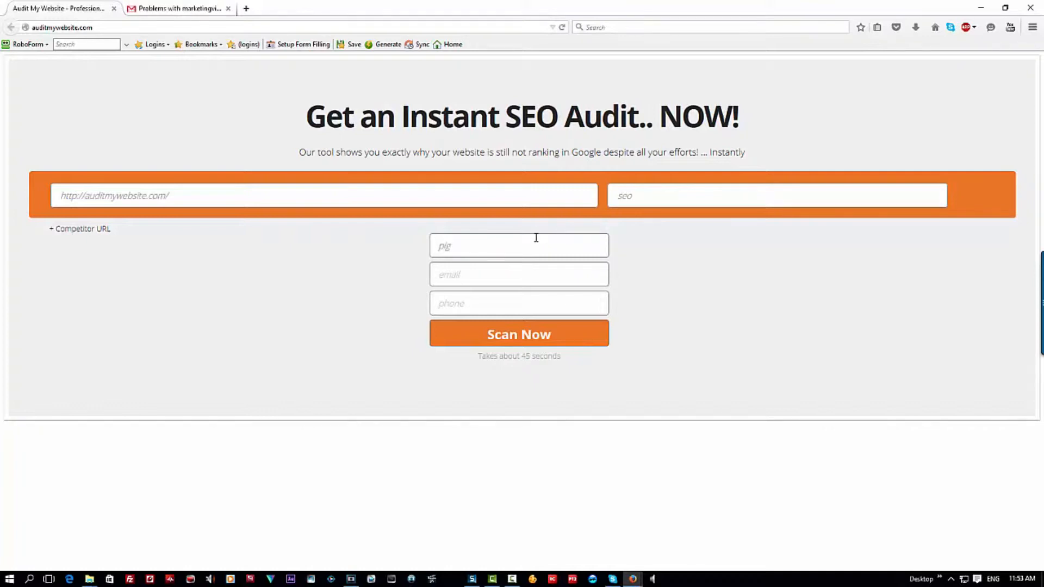
pyautogui.click(518, 274)
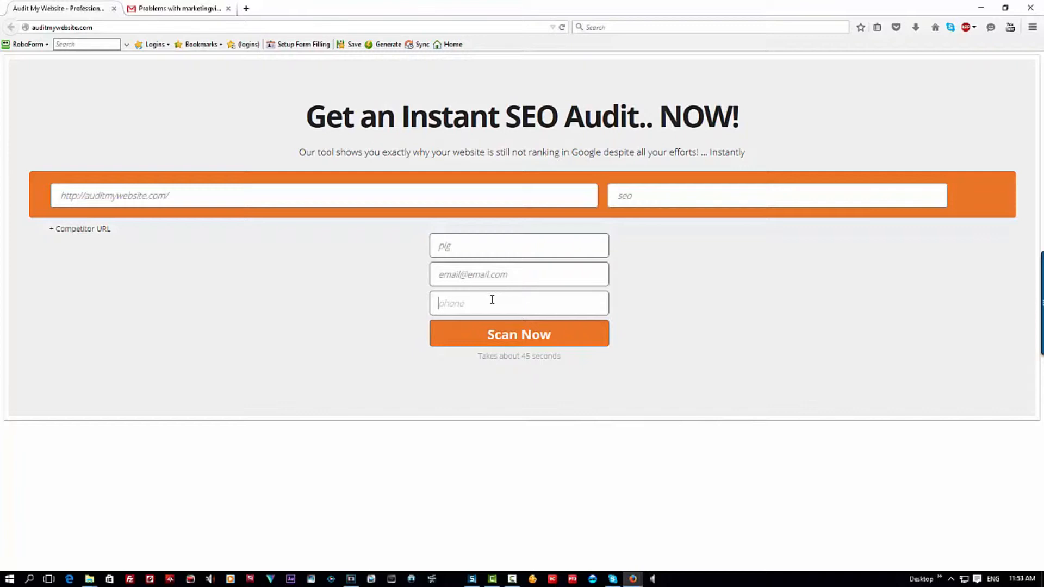
pyautogui.write('012345')
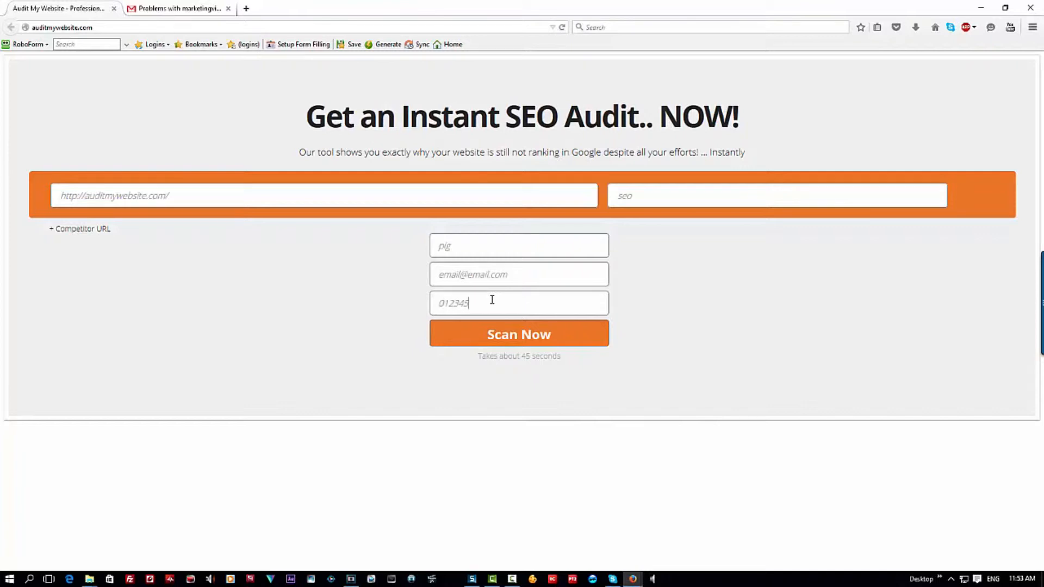
pyautogui.write('6789')
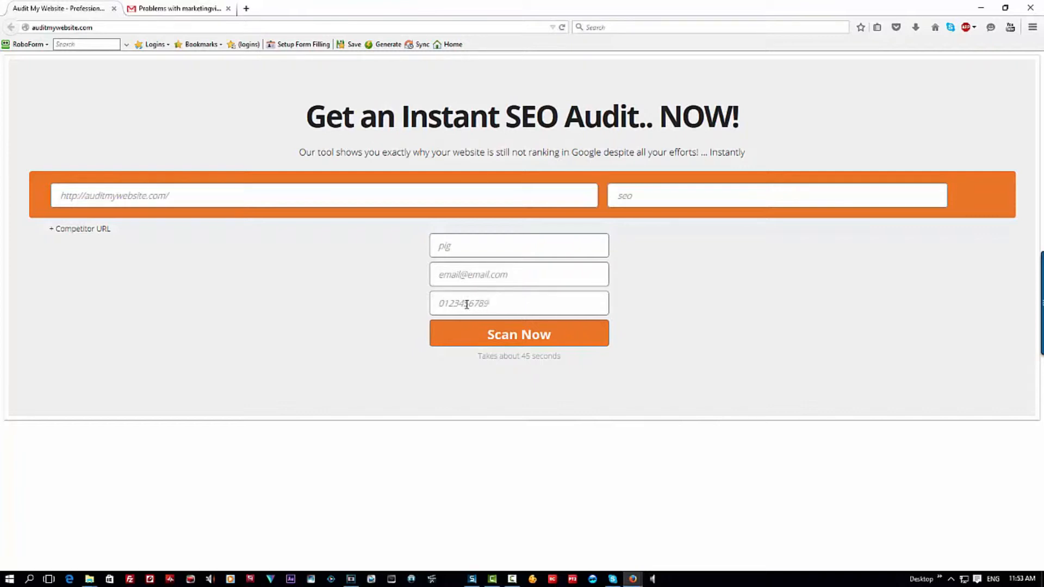
pyautogui.click(518, 334)
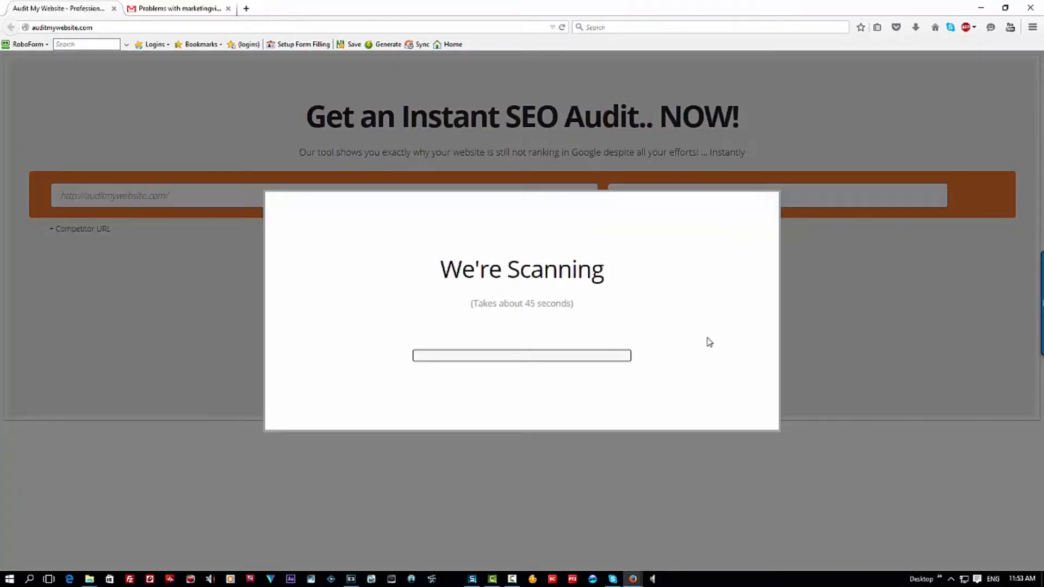
pyautogui.moveTo(712, 342)
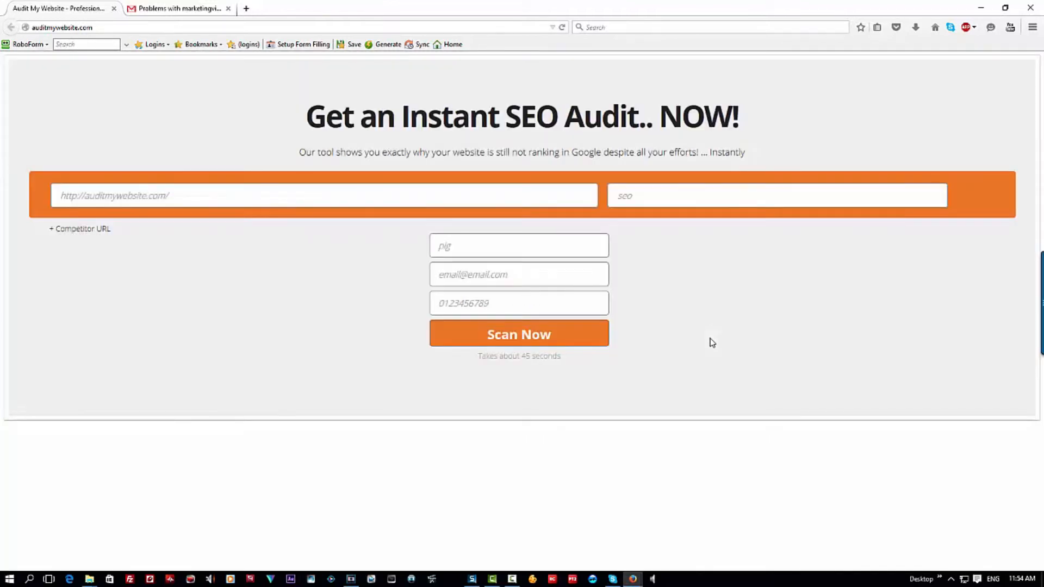
# - Rerun the scan and wait for the report showing a 17% grade, 18 good signals, 40 issues
pyautogui.click(518, 334)
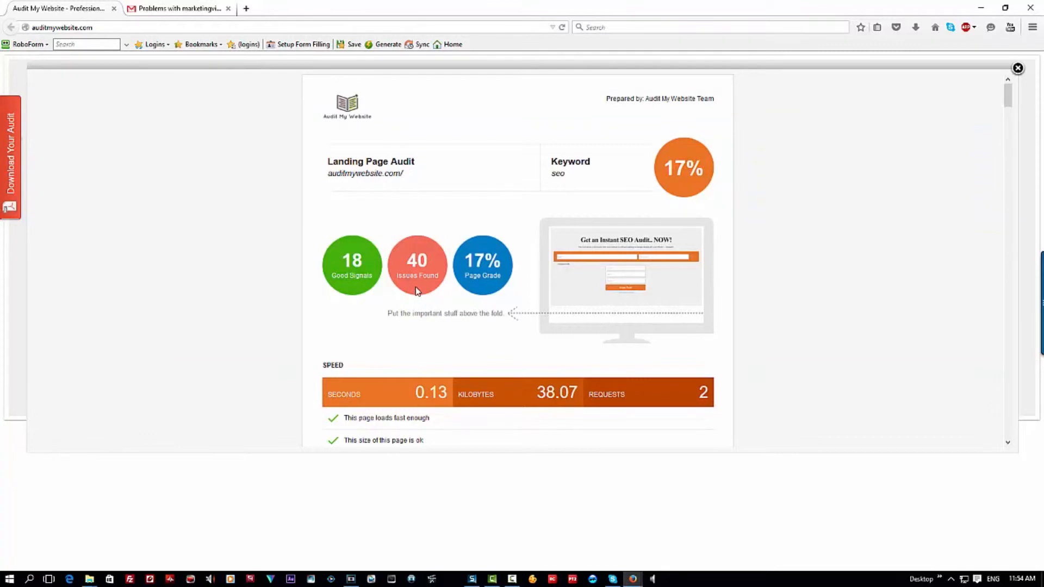
pyautogui.moveTo(416, 286)
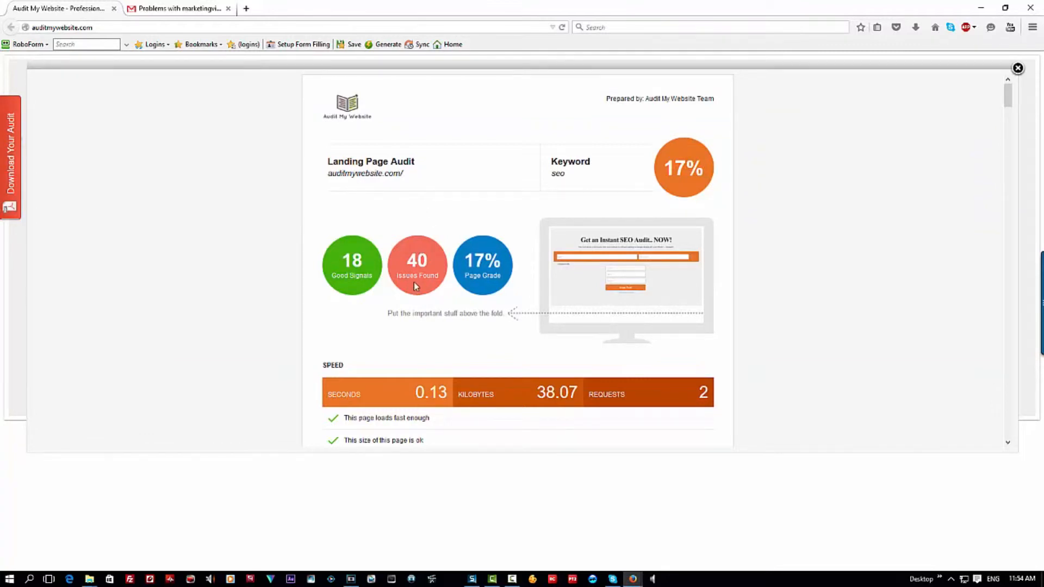
pyautogui.moveTo(575, 304)
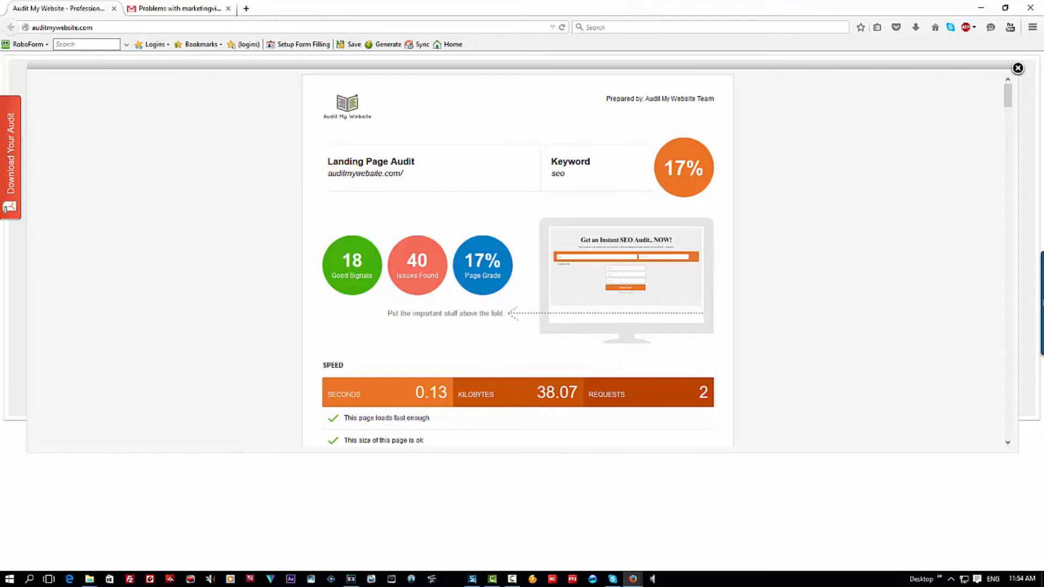
pyautogui.moveTo(205, 20)
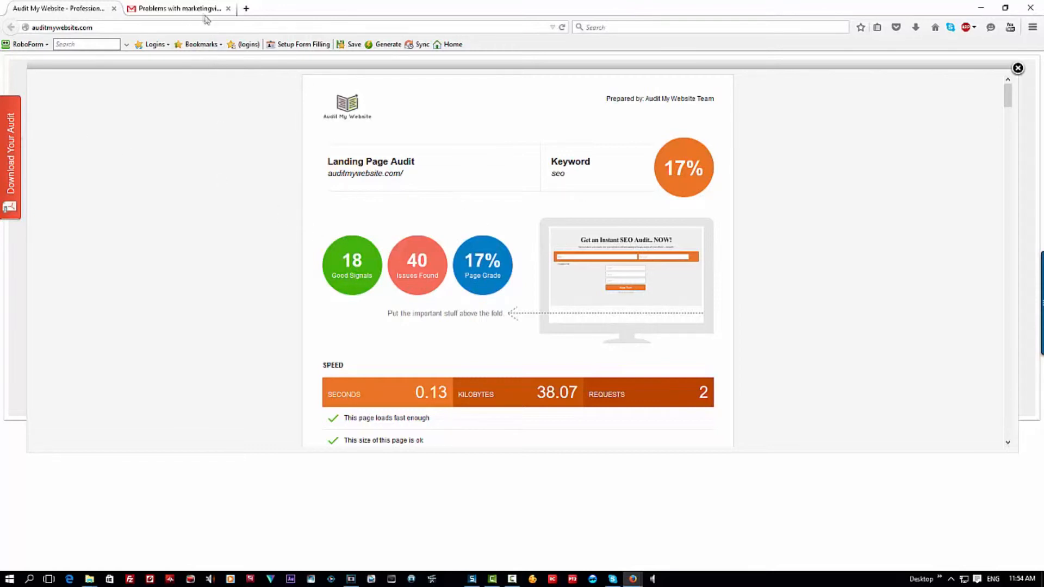
pyautogui.moveTo(201, 9)
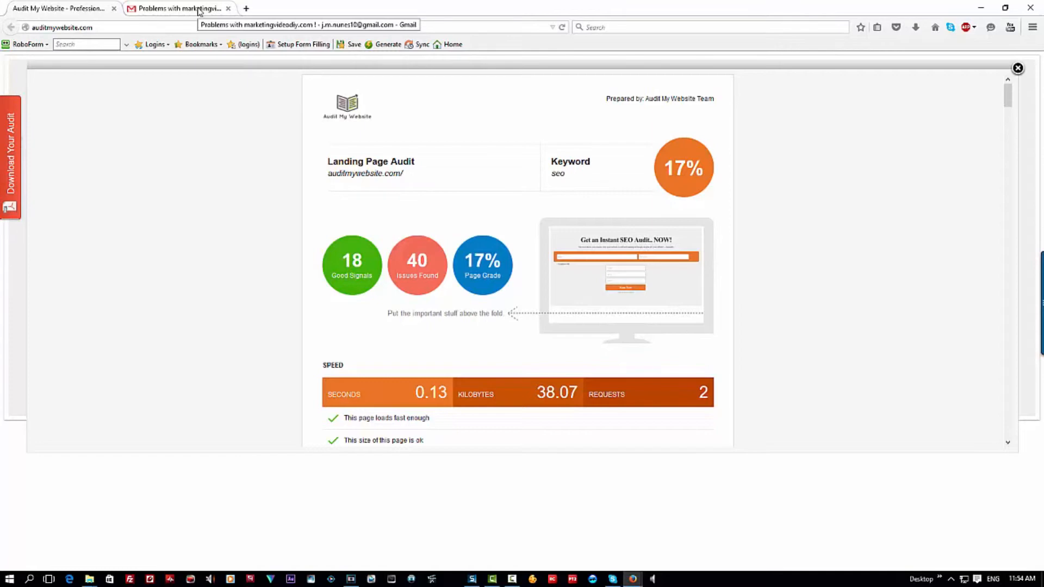
# - Replace the Gmail tab with a new tab searching the web for 'Audit My Website'
pyautogui.click(265, 8)
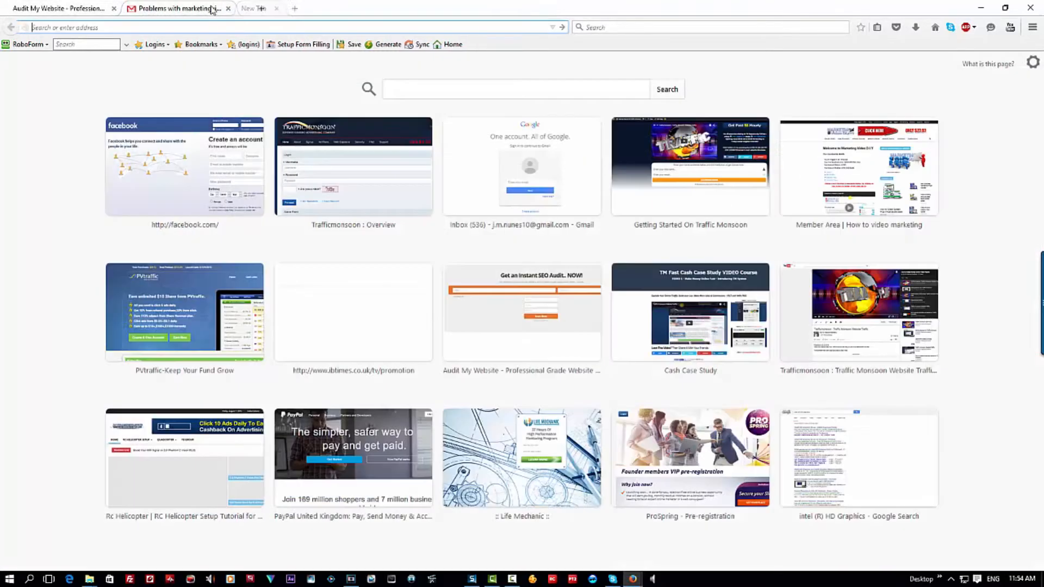
pyautogui.click(226, 8)
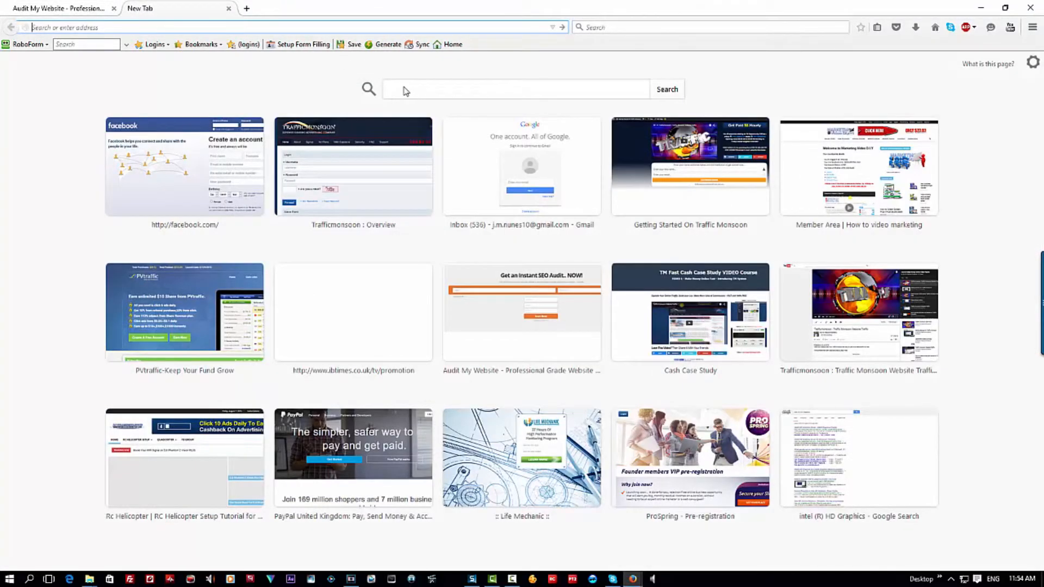
pyautogui.click(516, 89)
pyautogui.write('Audit My Website')
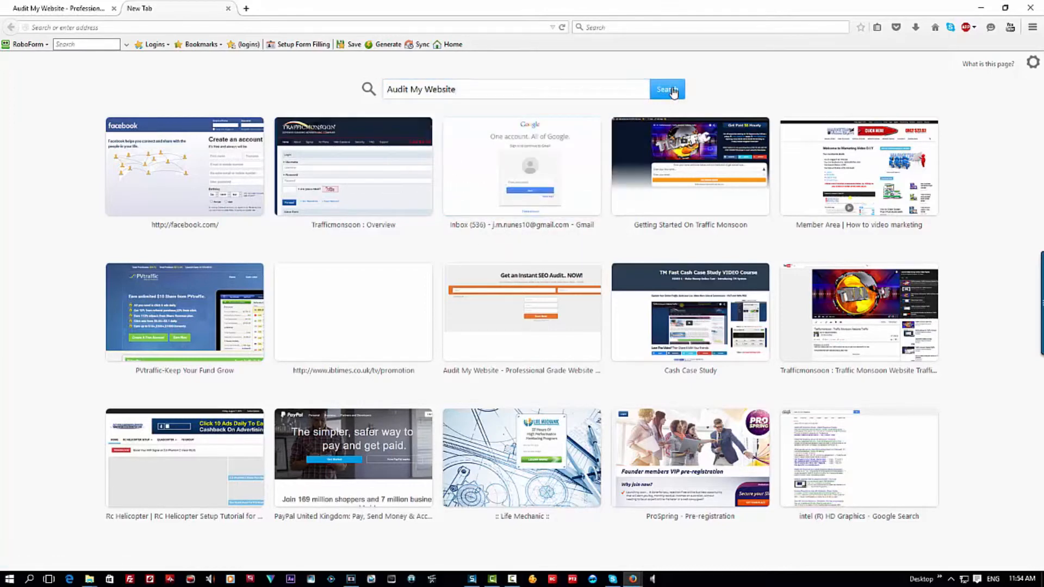
pyautogui.click(667, 90)
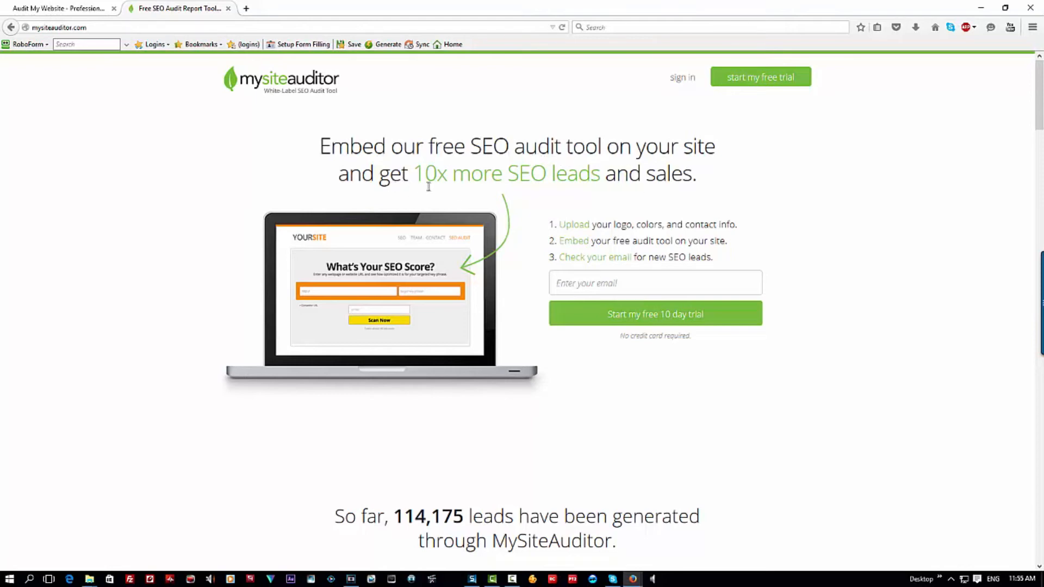
pyautogui.moveTo(639, 203)
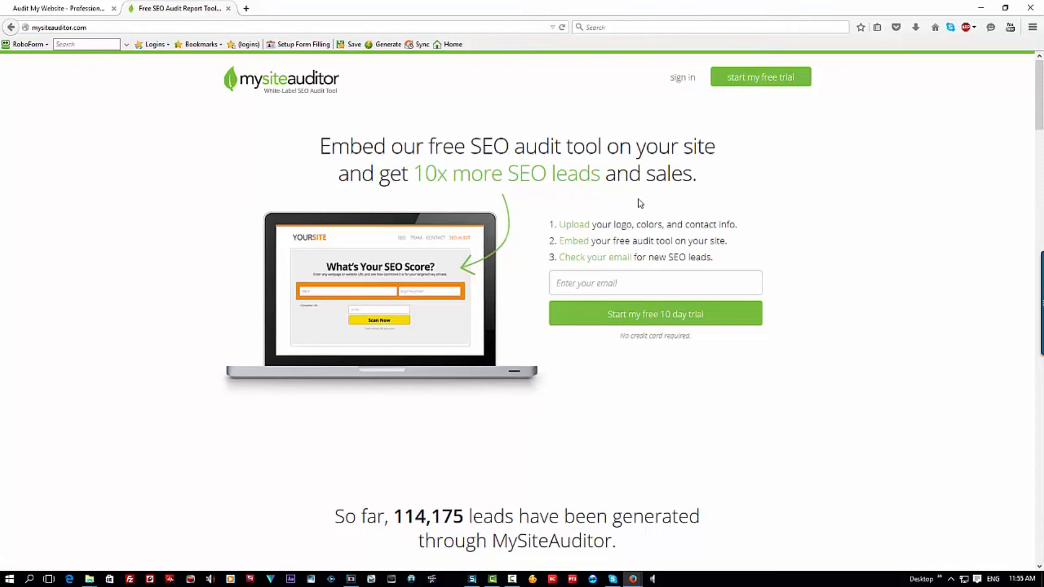
pyautogui.moveTo(608, 360)
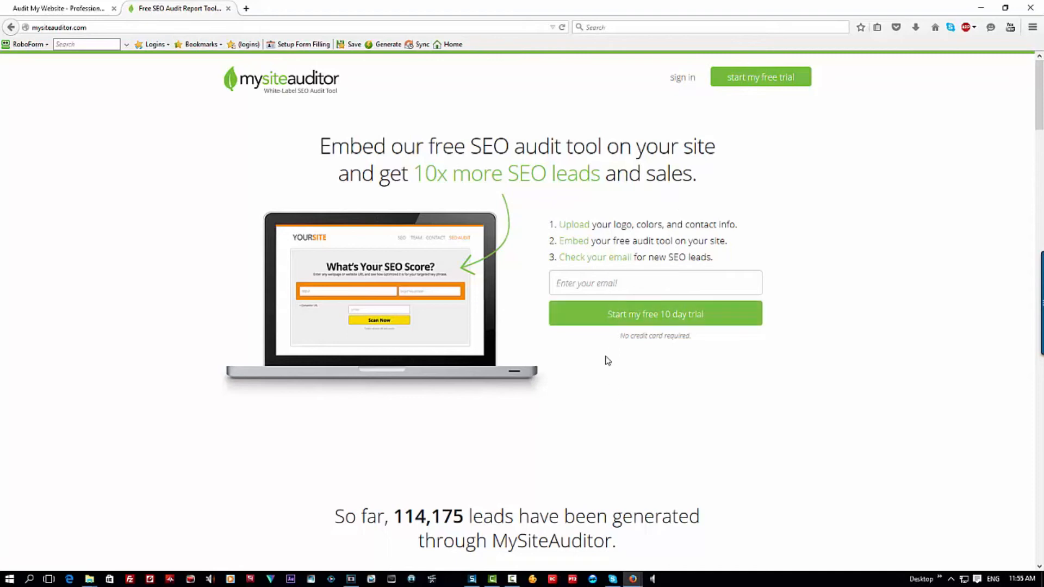
pyautogui.moveTo(608, 357)
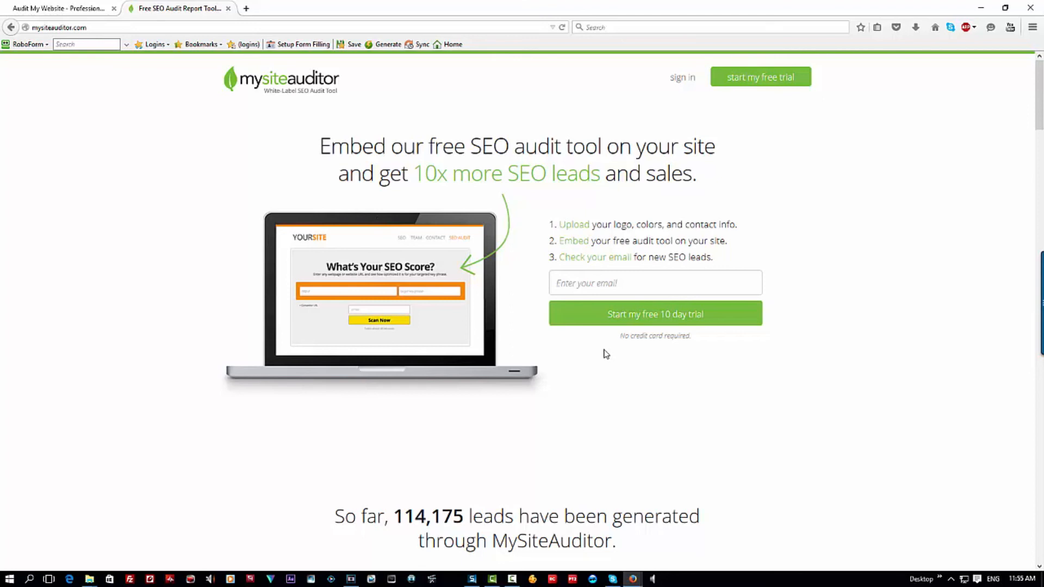
pyautogui.moveTo(537, 364)
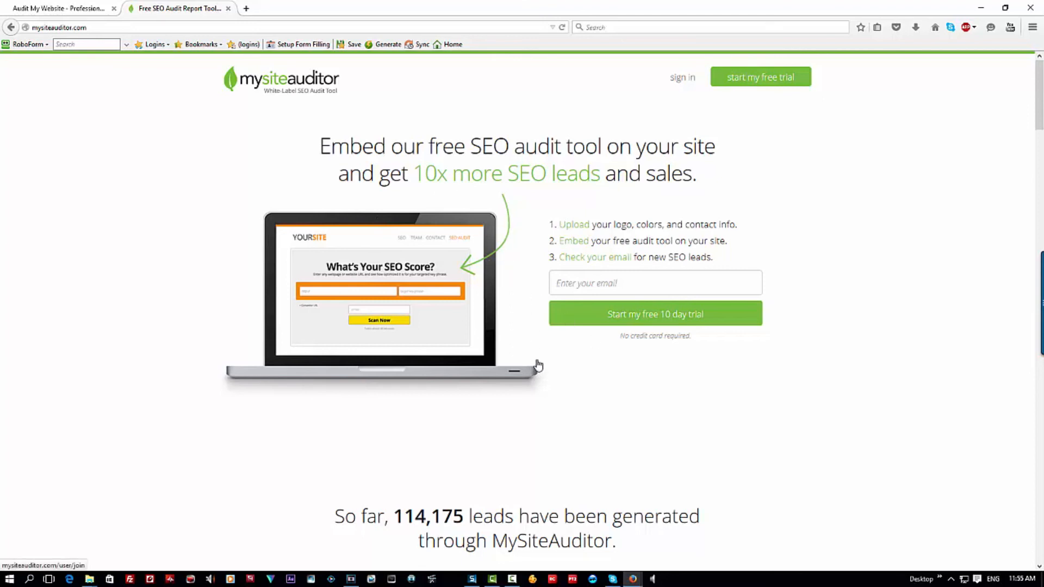